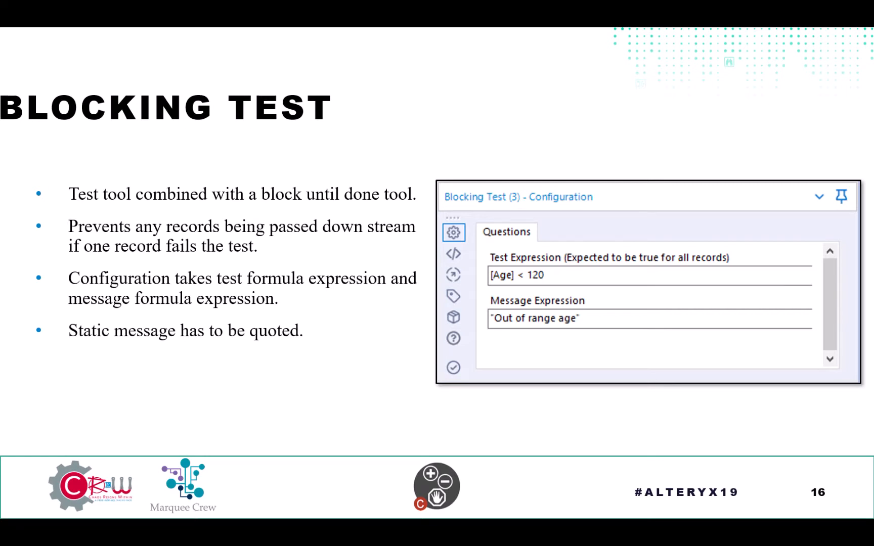
Leave the slide, rerun the workflow and select the Test tool reporting the DollarCheck failure.
key("Right")
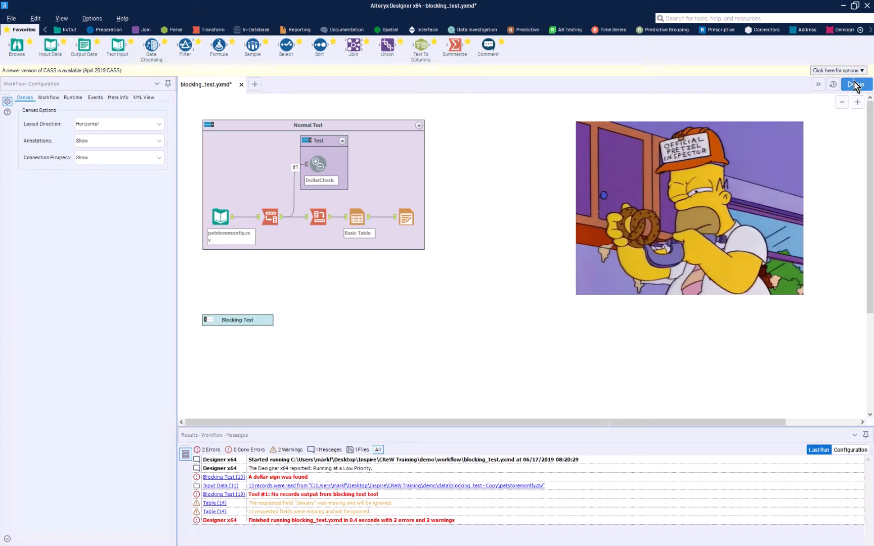
left_click(856, 84)
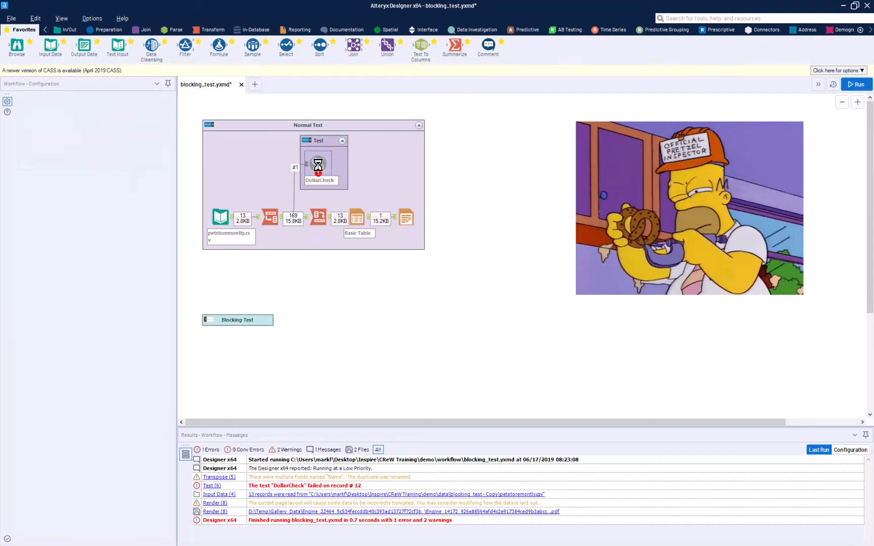
left_click(318, 162)
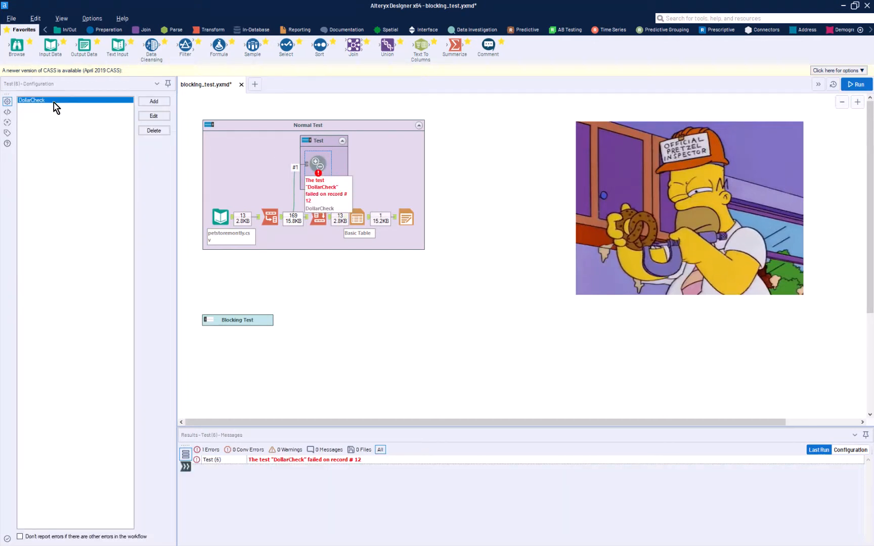
left_click(153, 116)
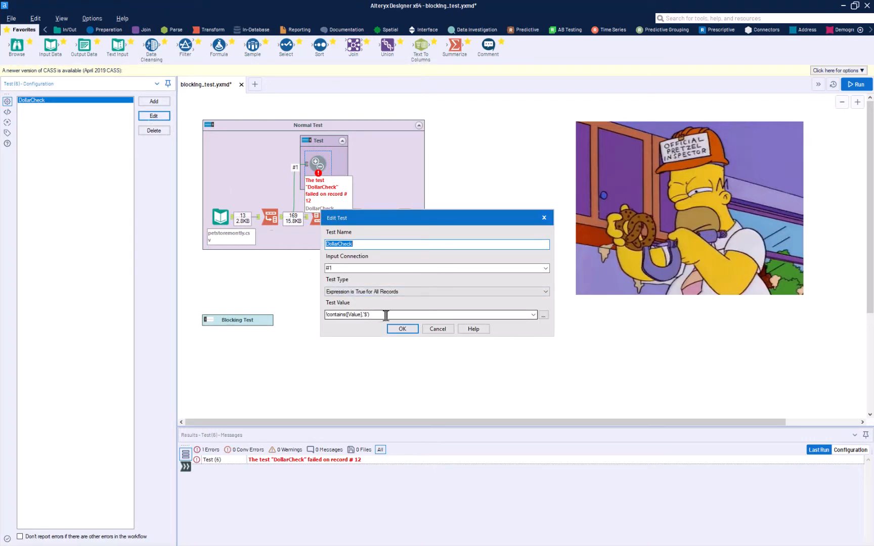
left_click(401, 328)
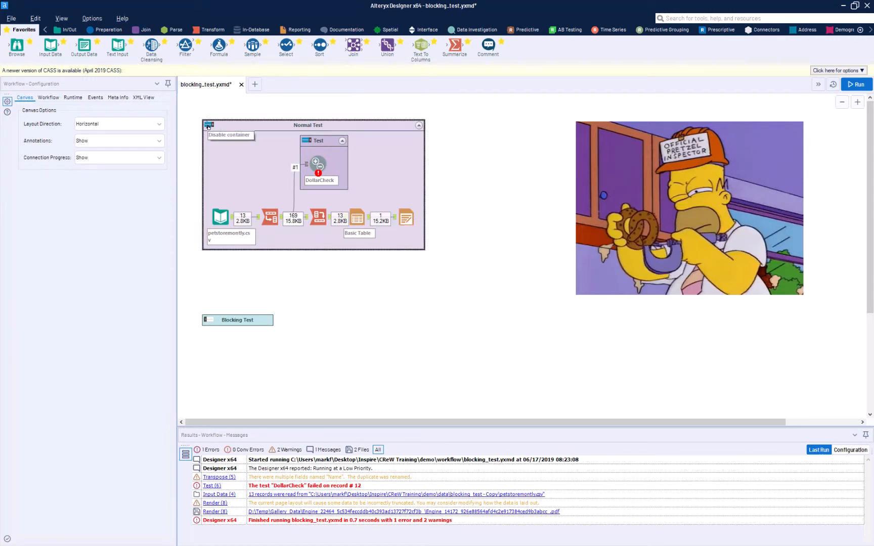
Collapse the Normal Test container to reveal the Blocking Test workflow.
left_click(206, 124)
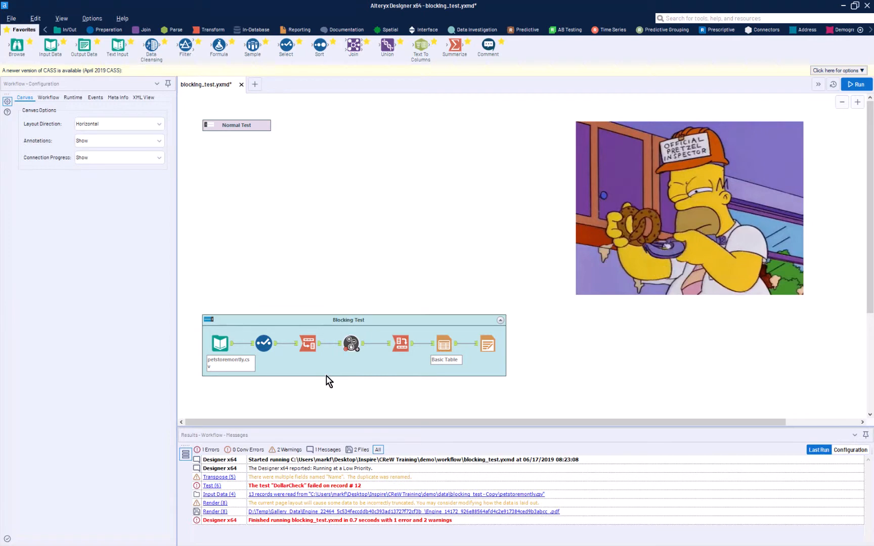
mouse_move(351, 343)
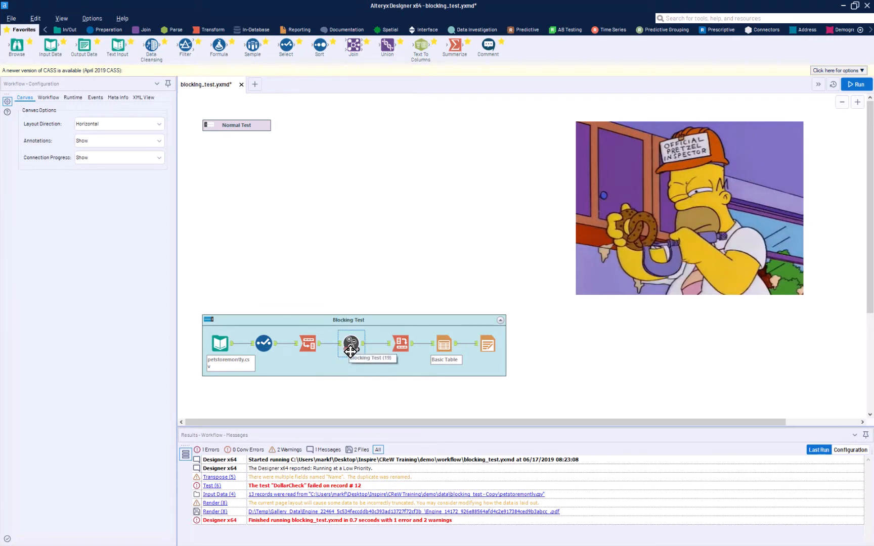
mouse_move(348, 383)
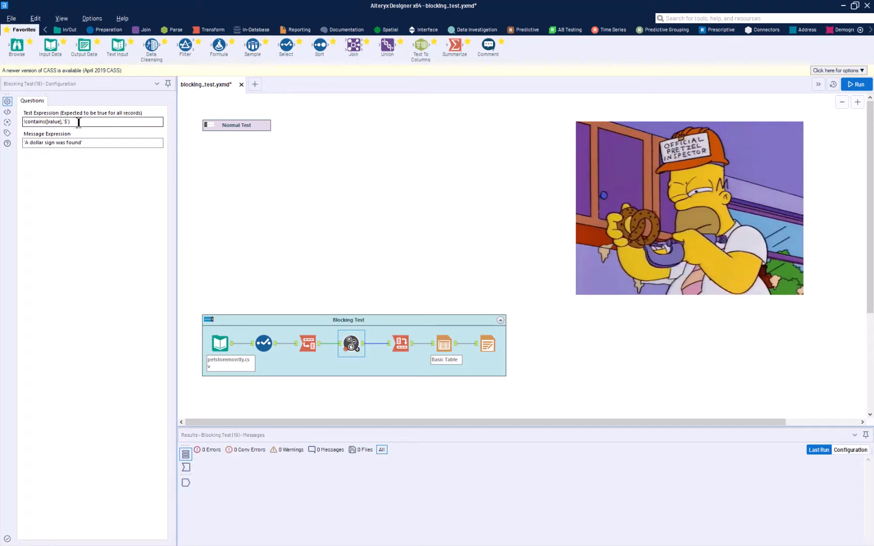
mouse_move(109, 155)
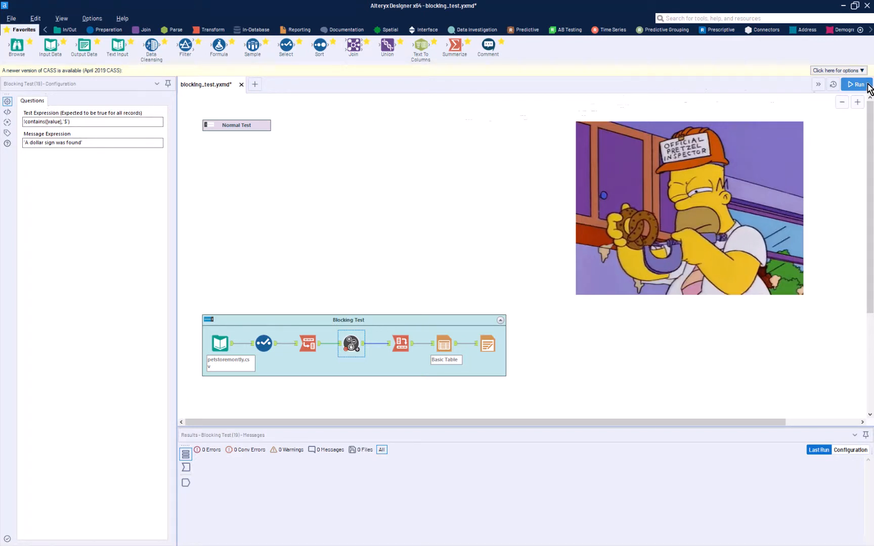
Run the workflow so the Blocking Test stops with 'A dollar sign was found'.
left_click(858, 84)
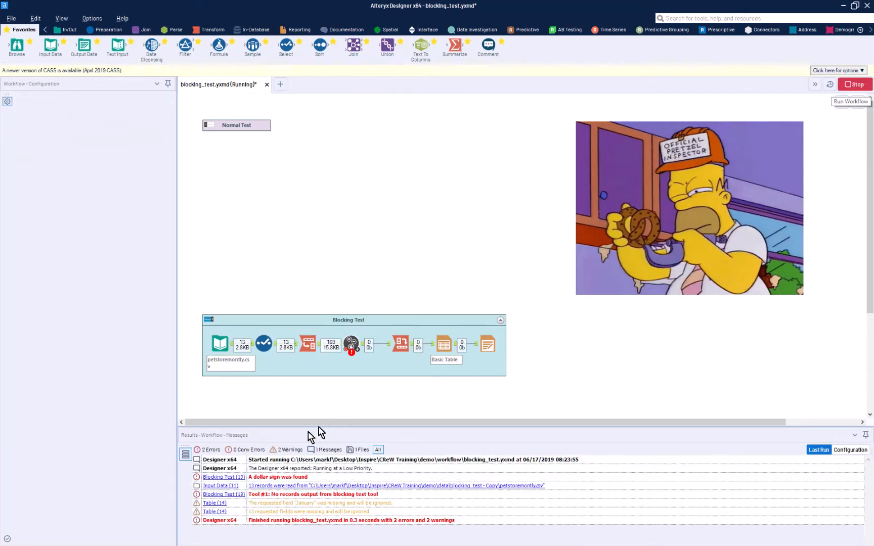